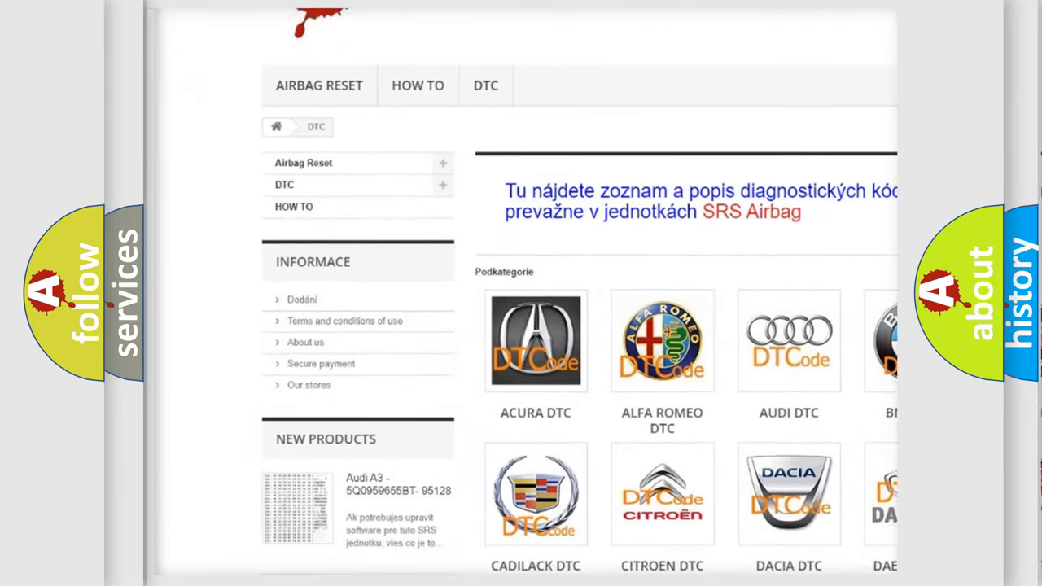
scroll(down, 3)
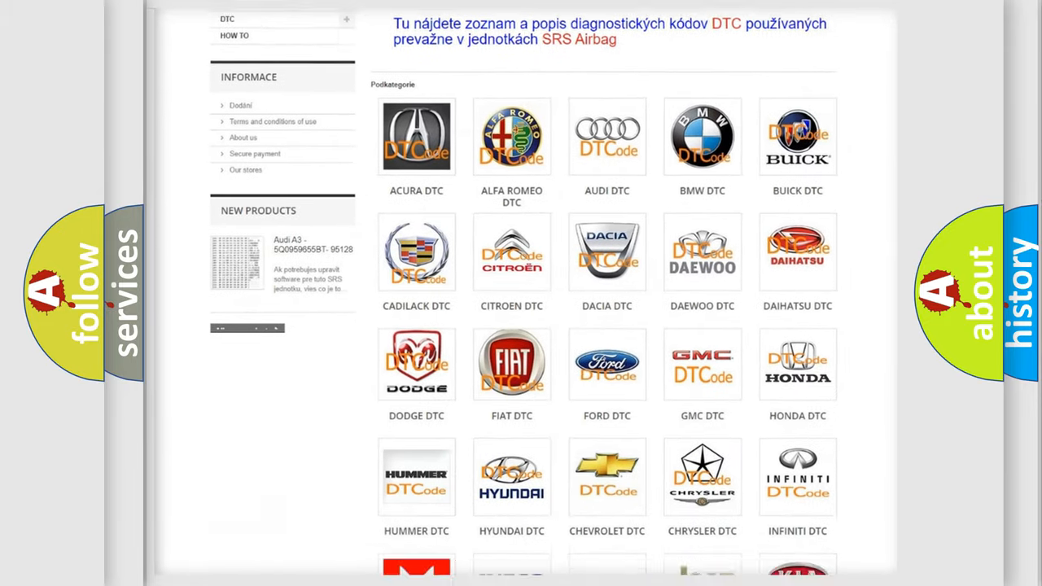
scroll(down, 3)
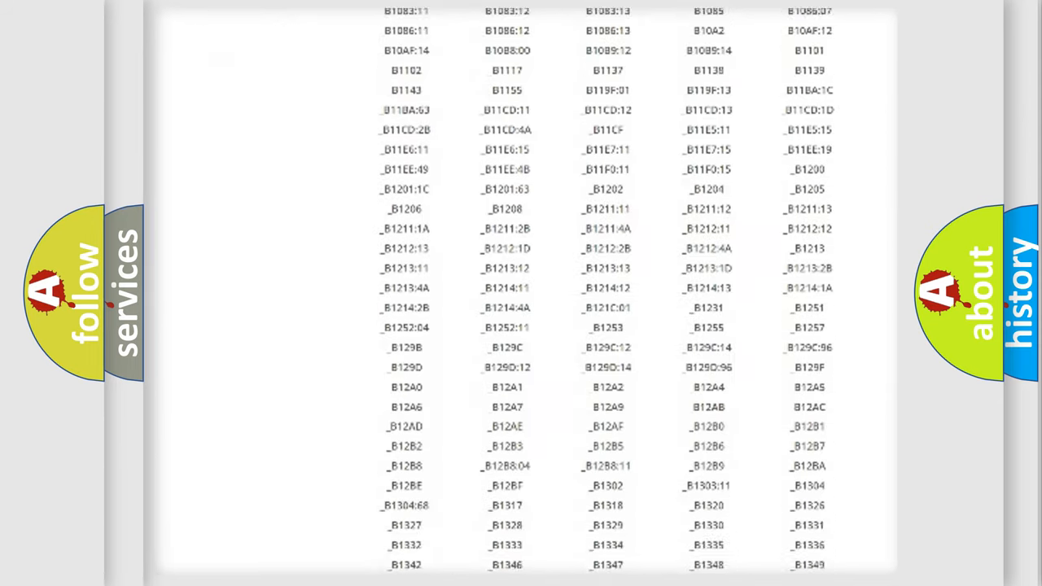
scroll(down, 3)
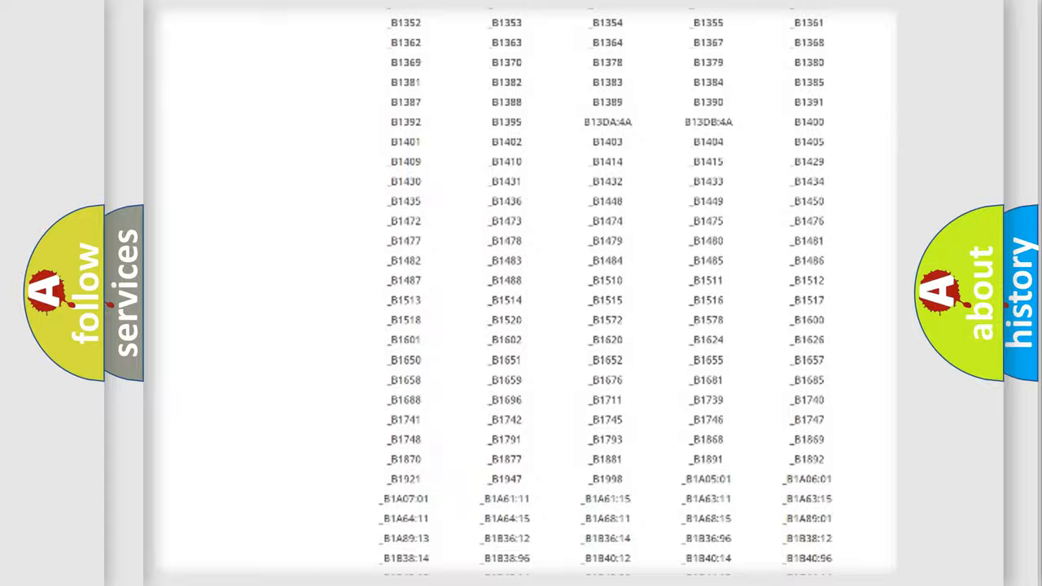